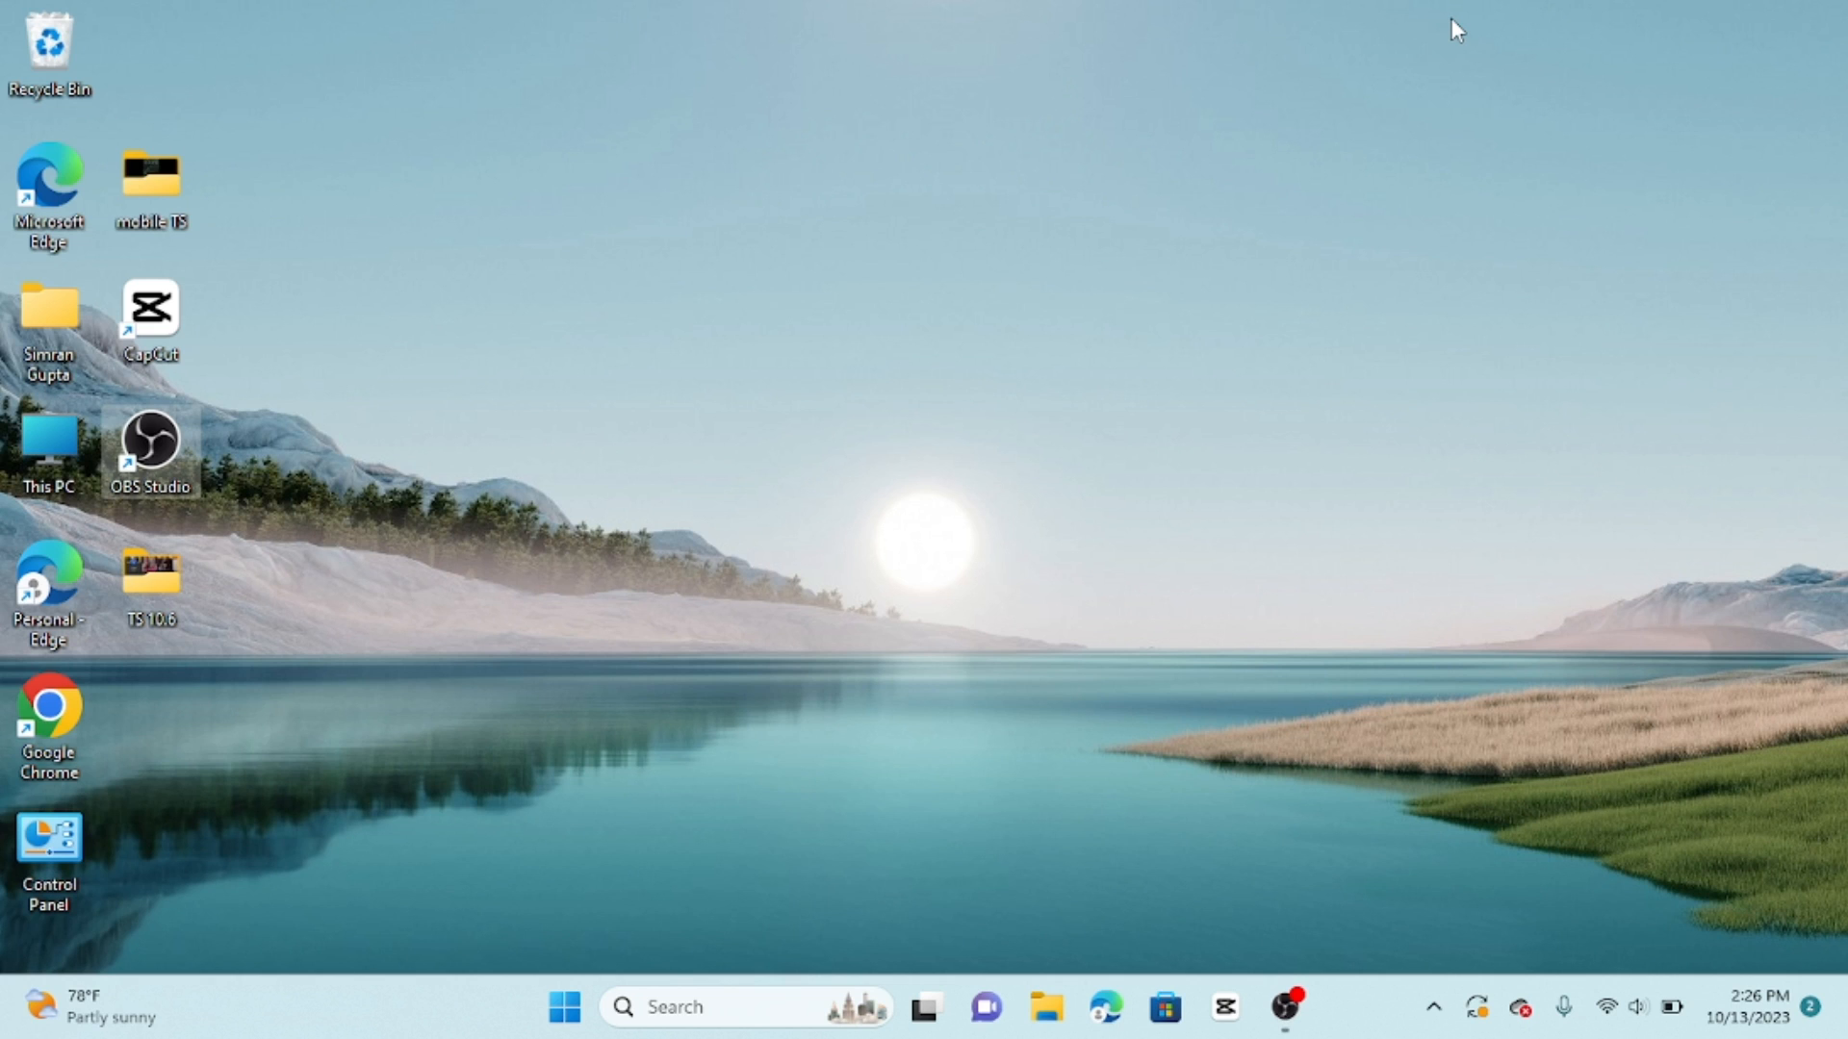
Start Google Chrome from its desktop shortcut
double_click(48, 716)
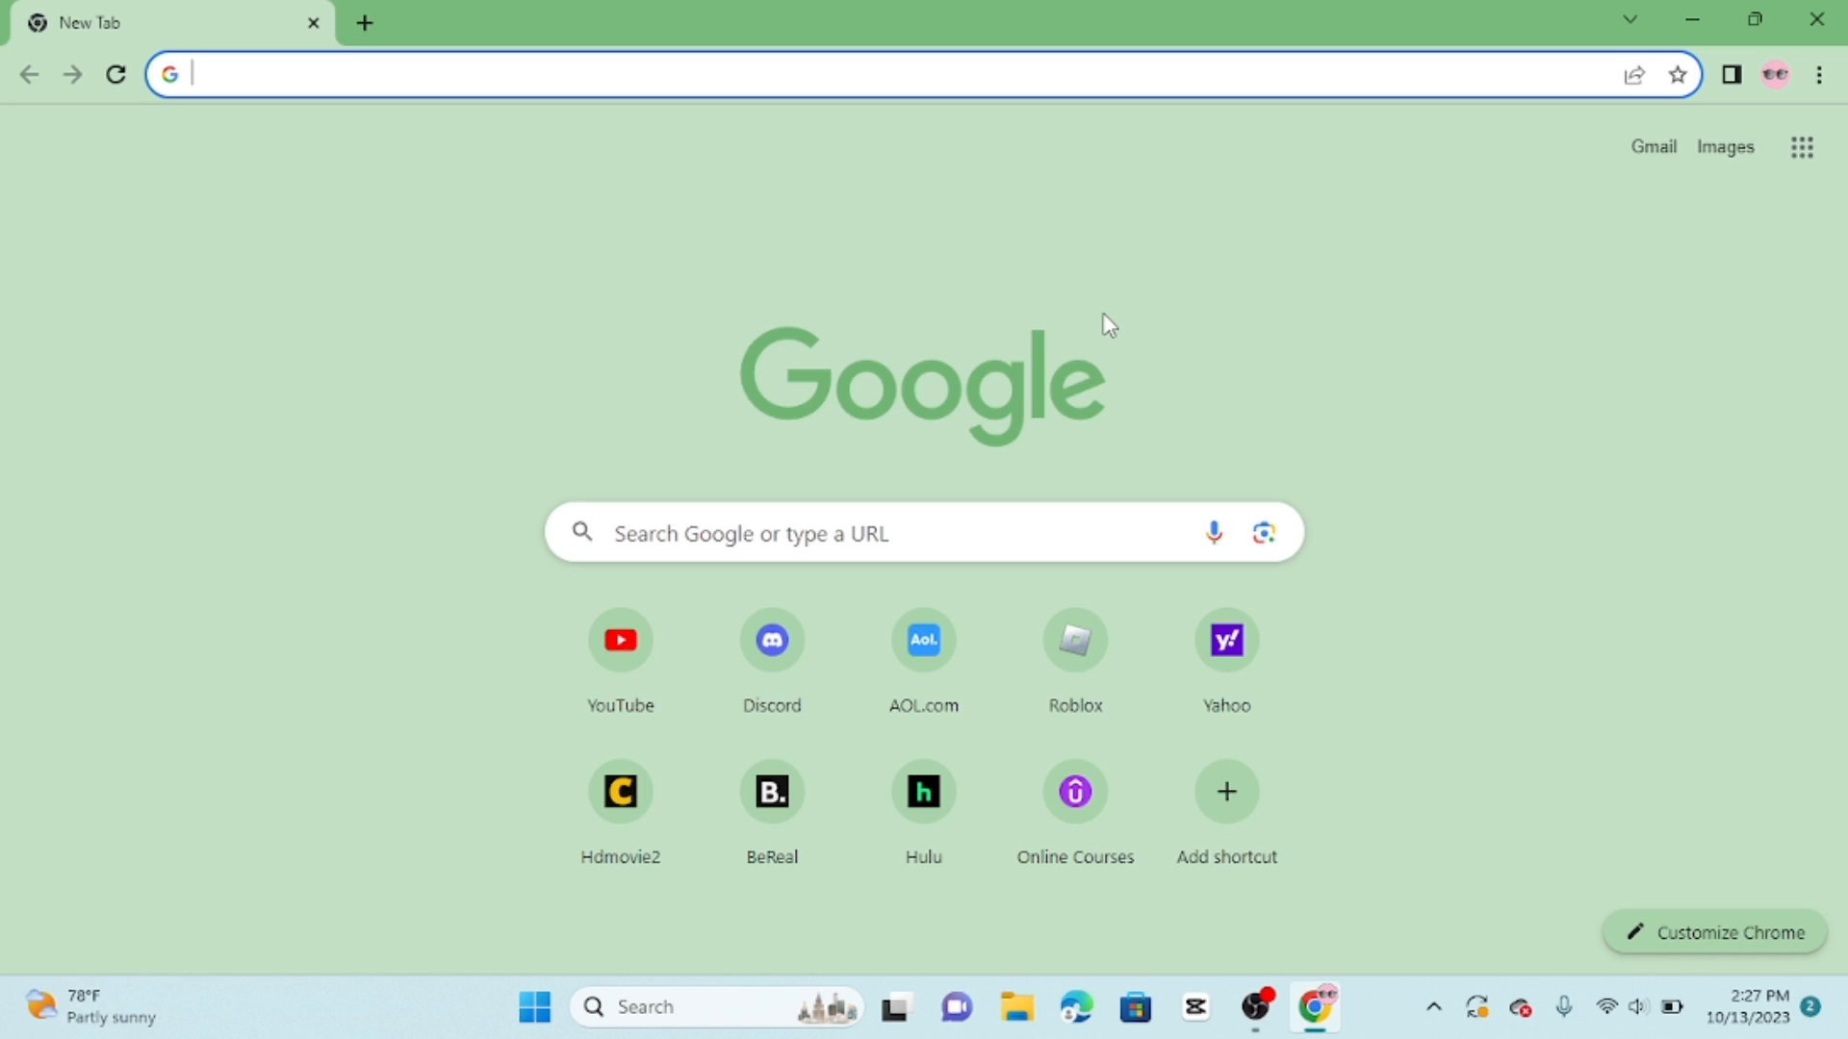
Go to login.ultipro.com in the Chrome address bar
type("login.ultipro")
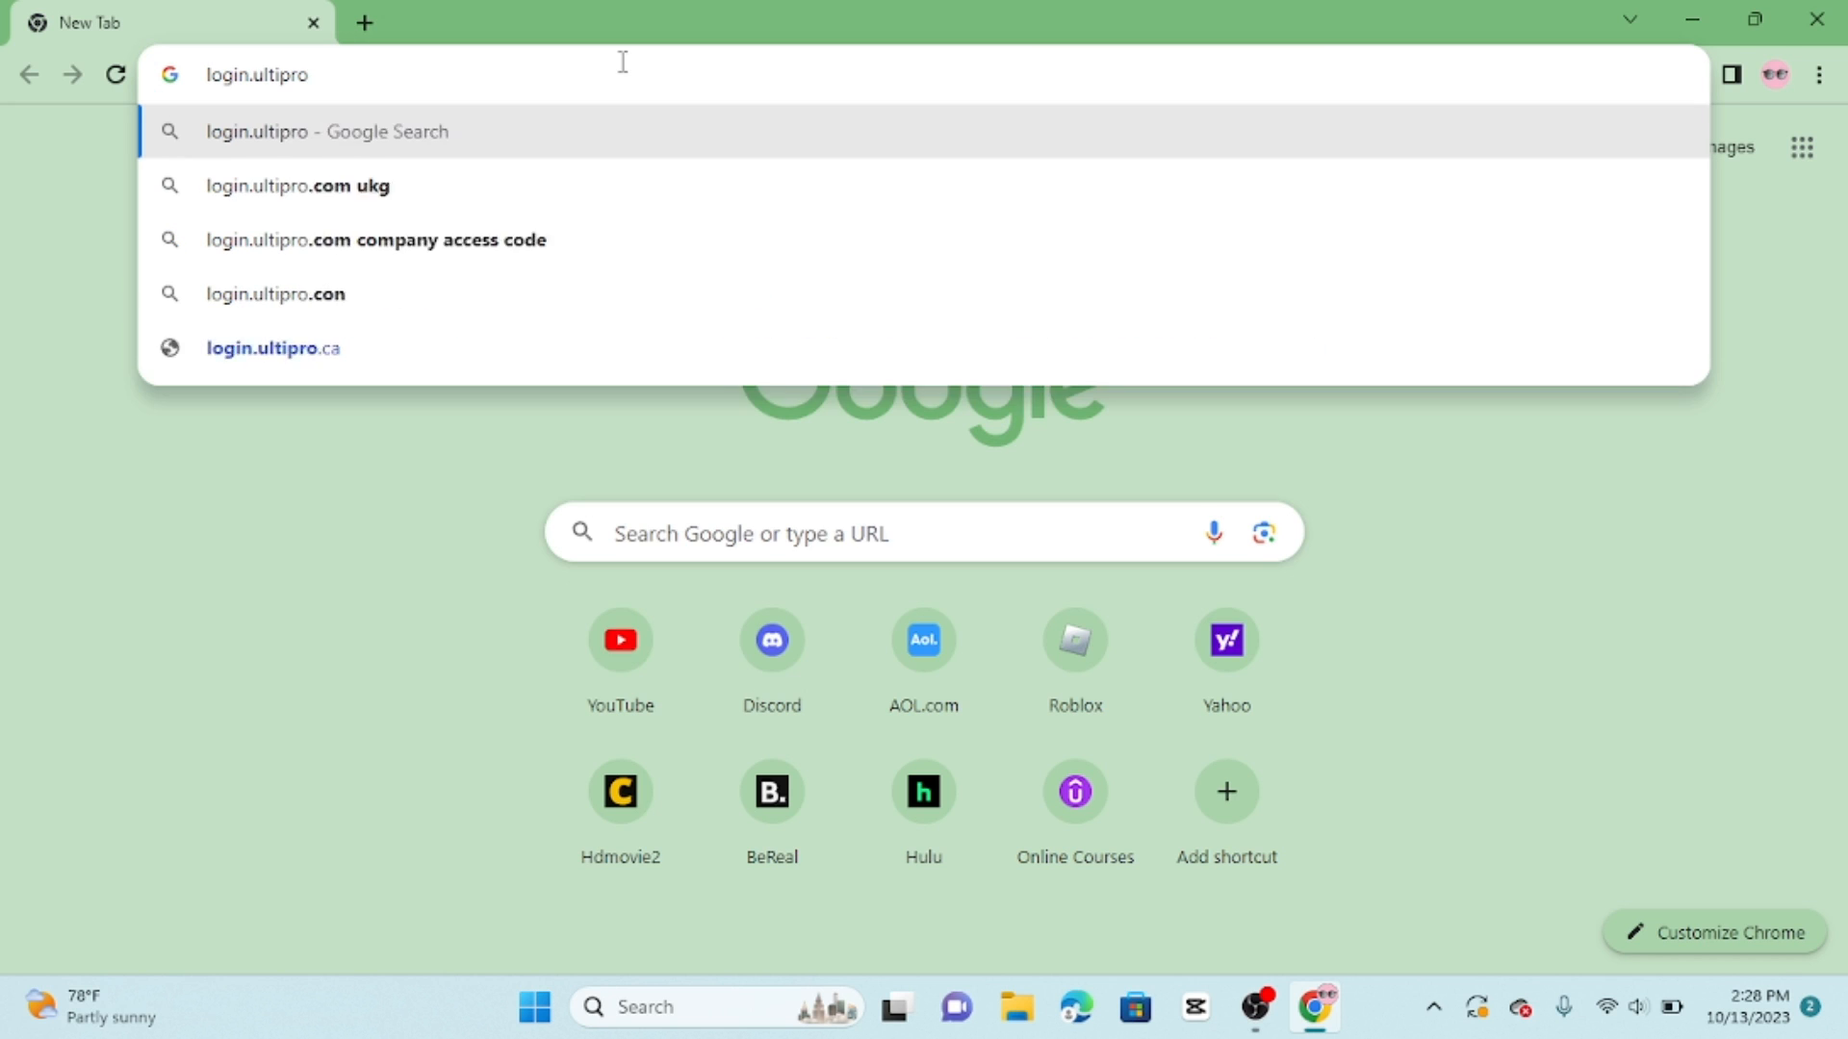
type(".com/#/")
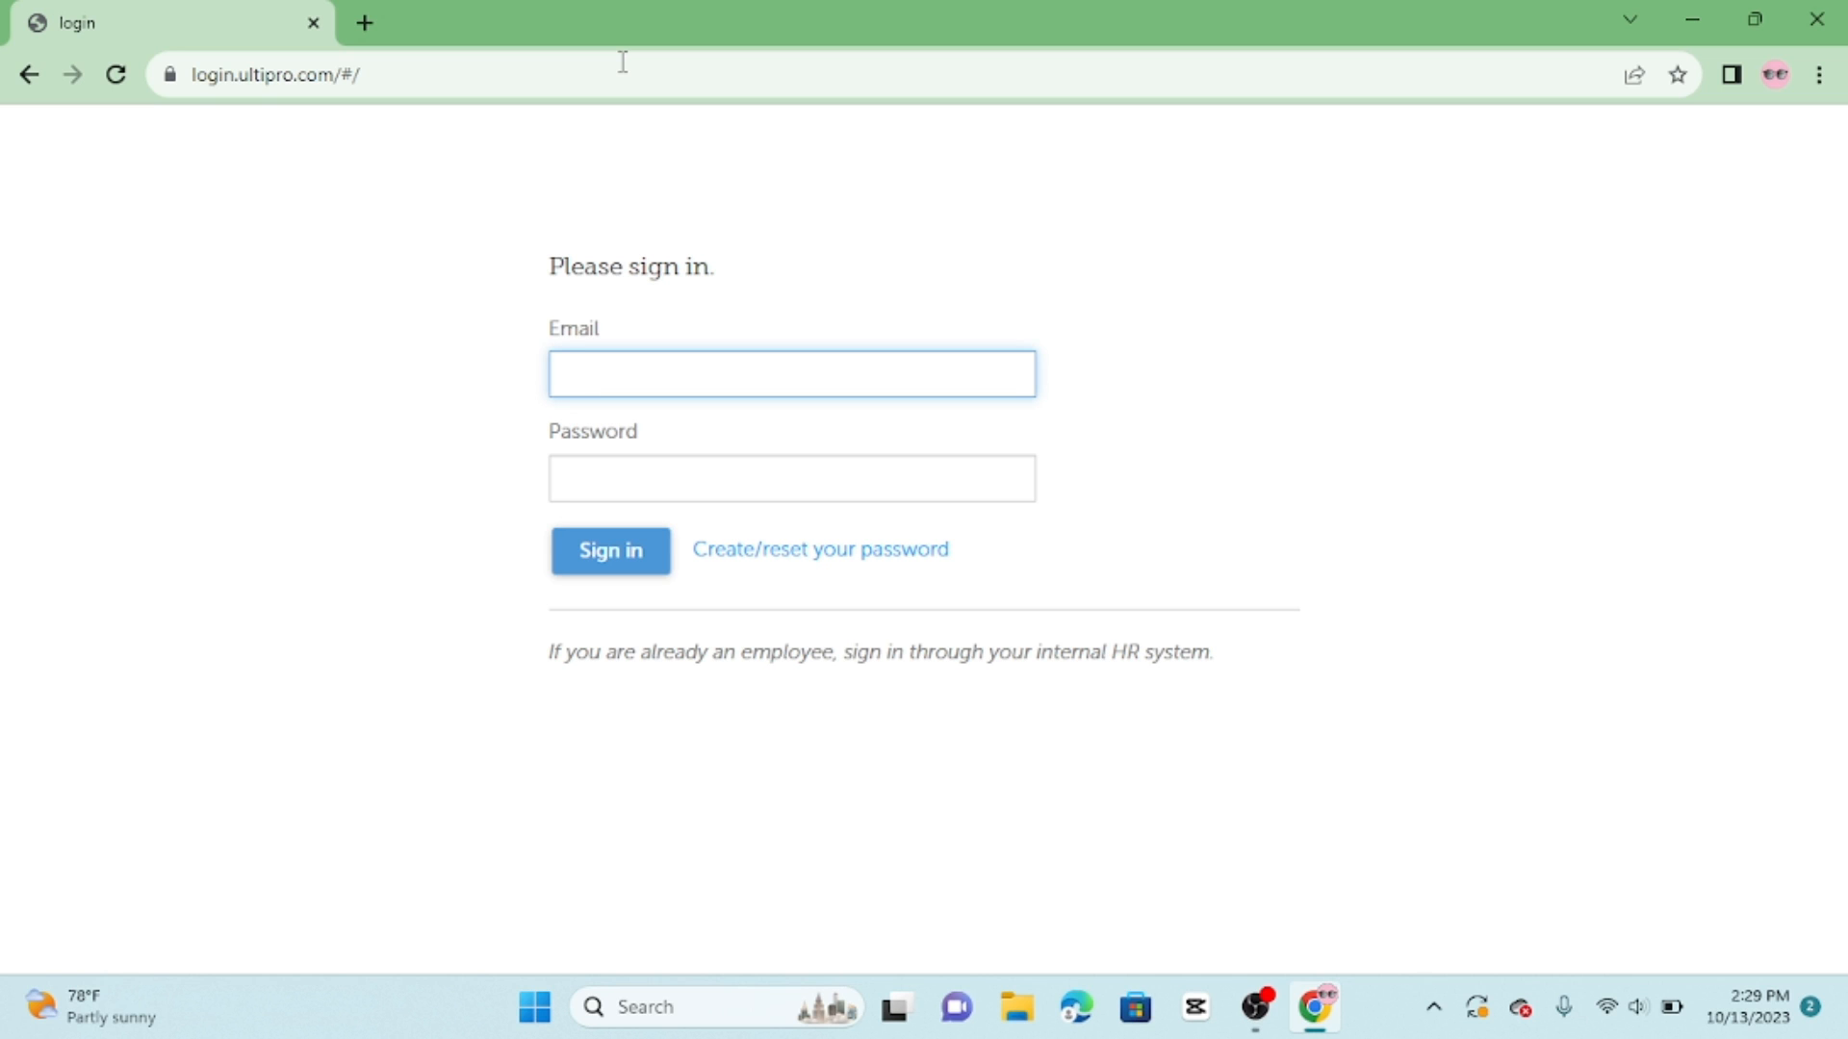
left_click(791, 373)
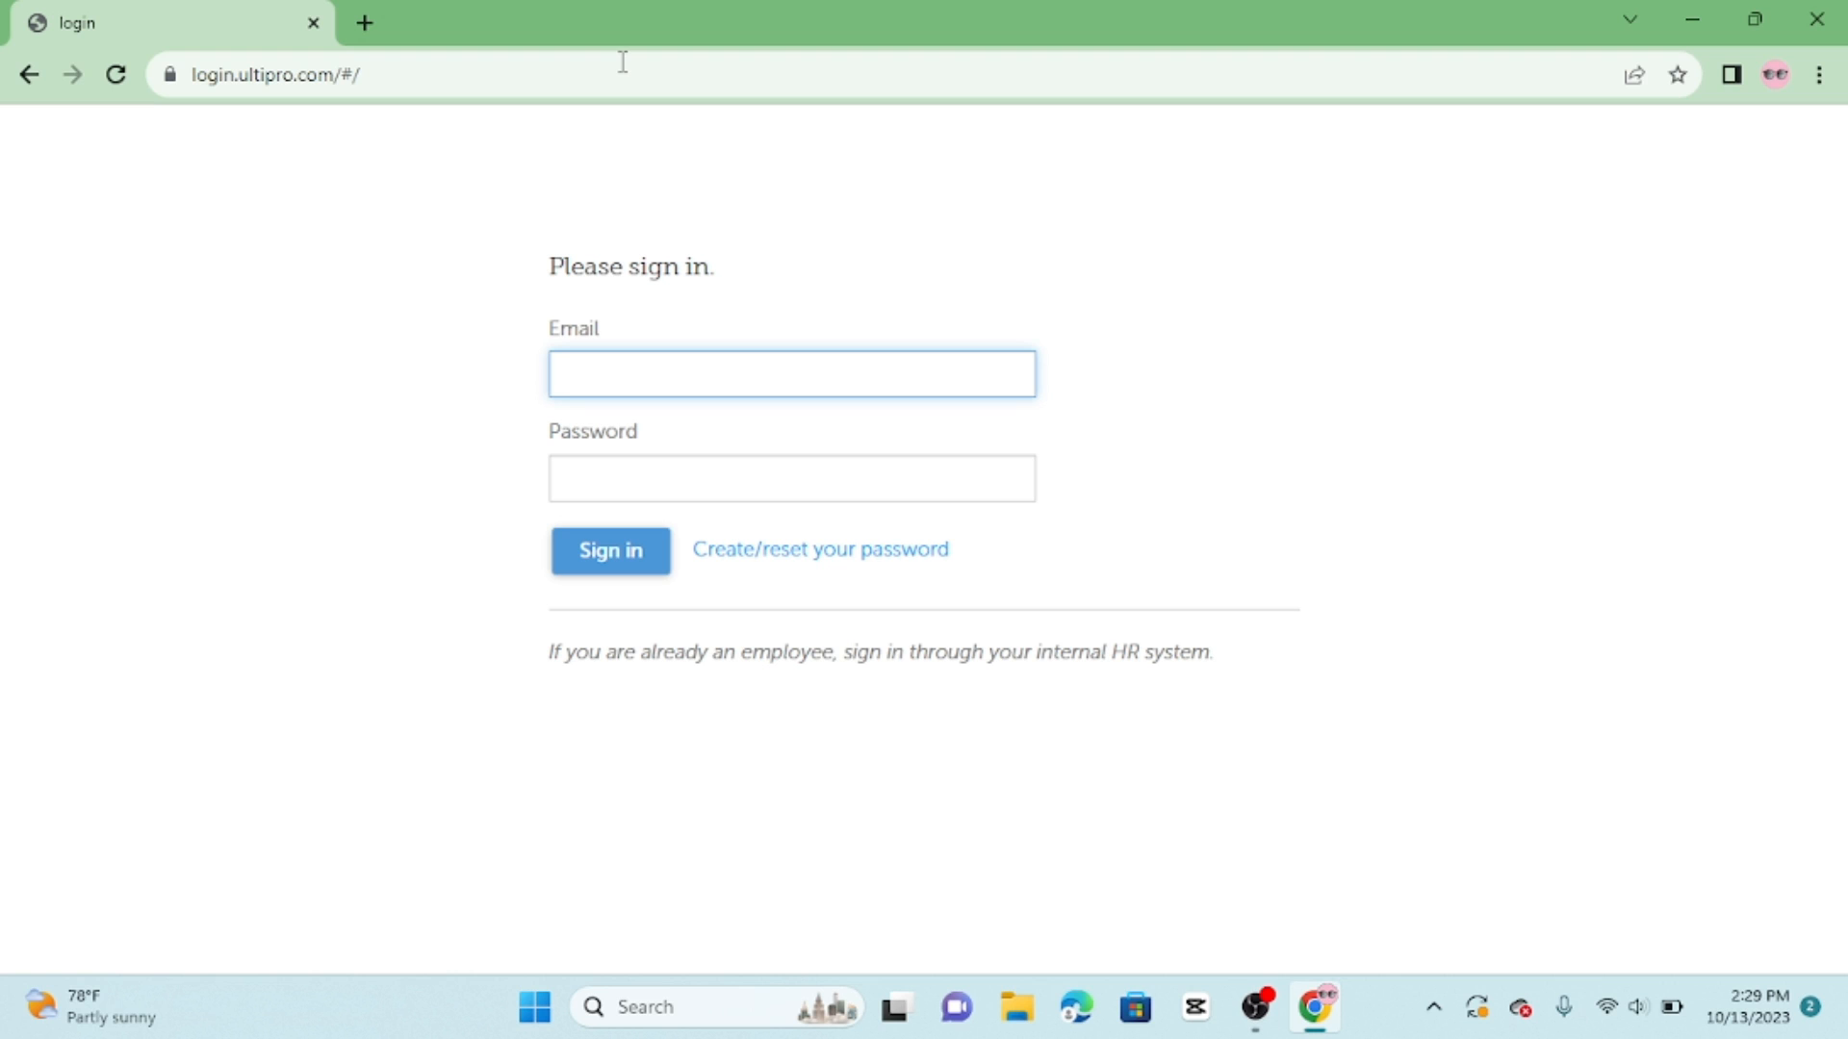
left_click(791, 374)
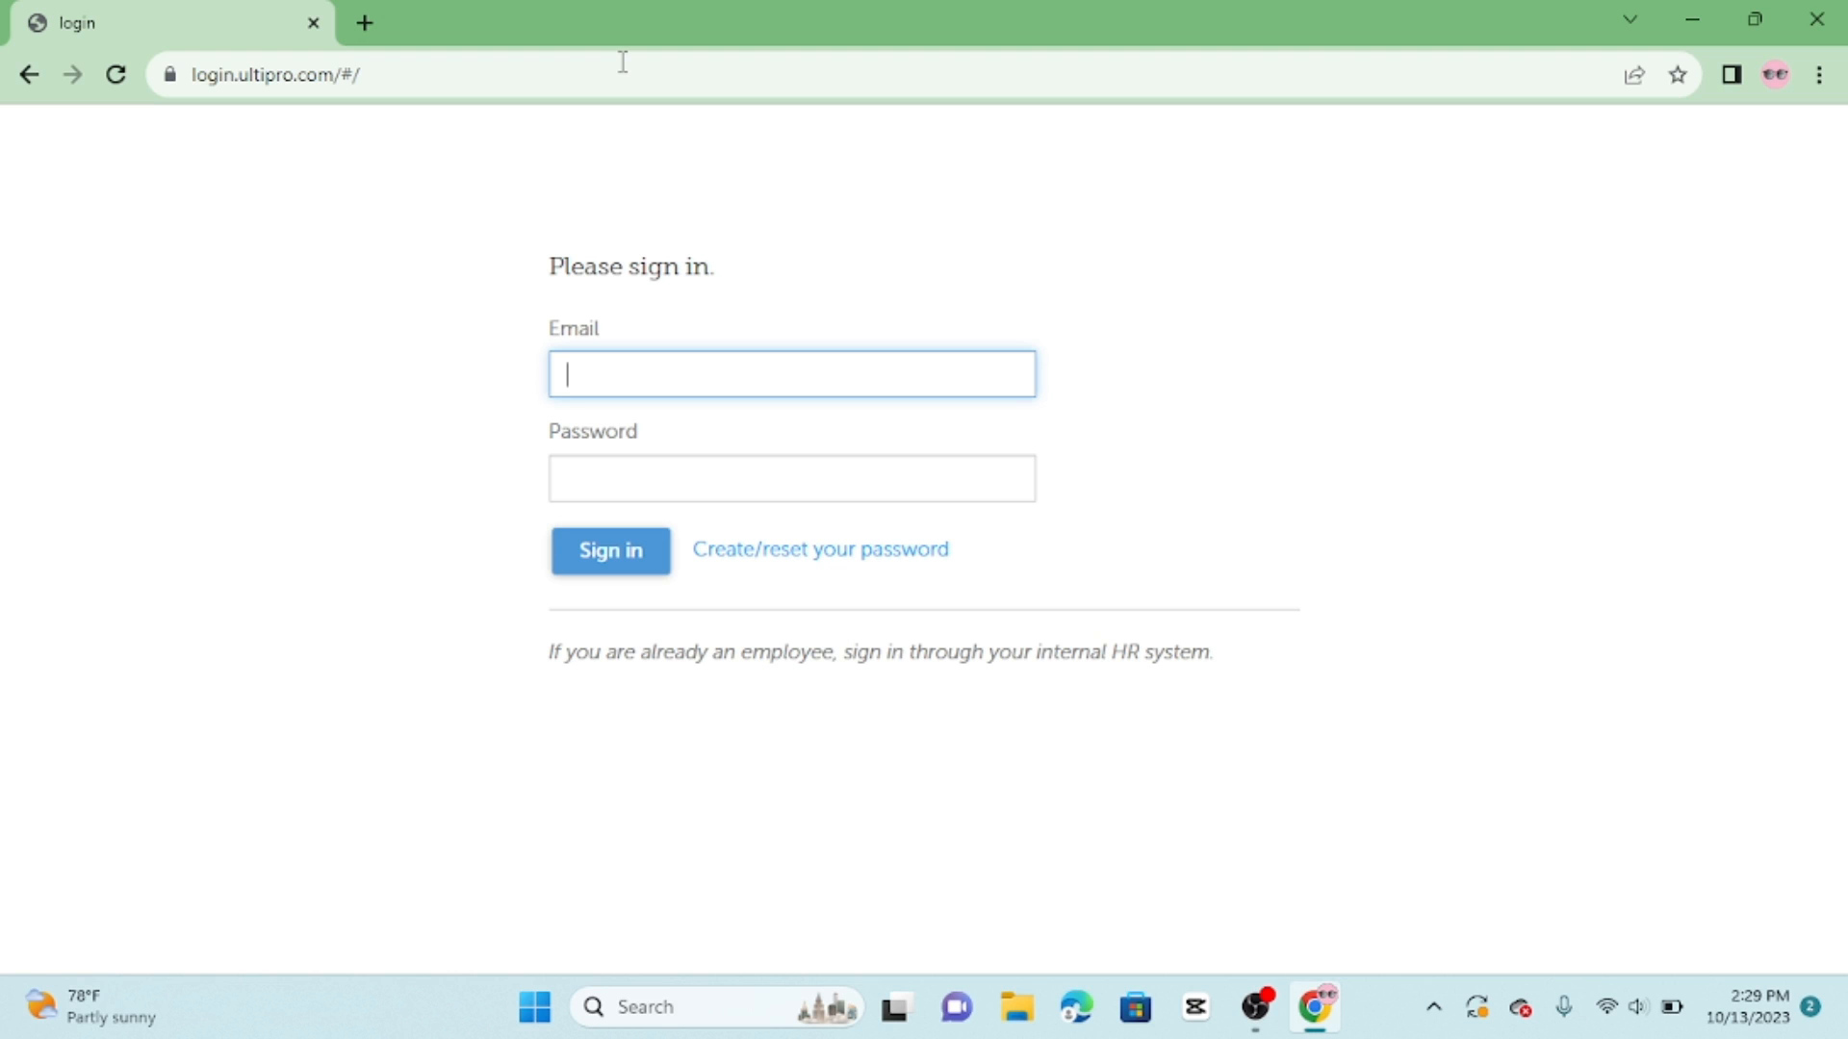
left_click(791, 477)
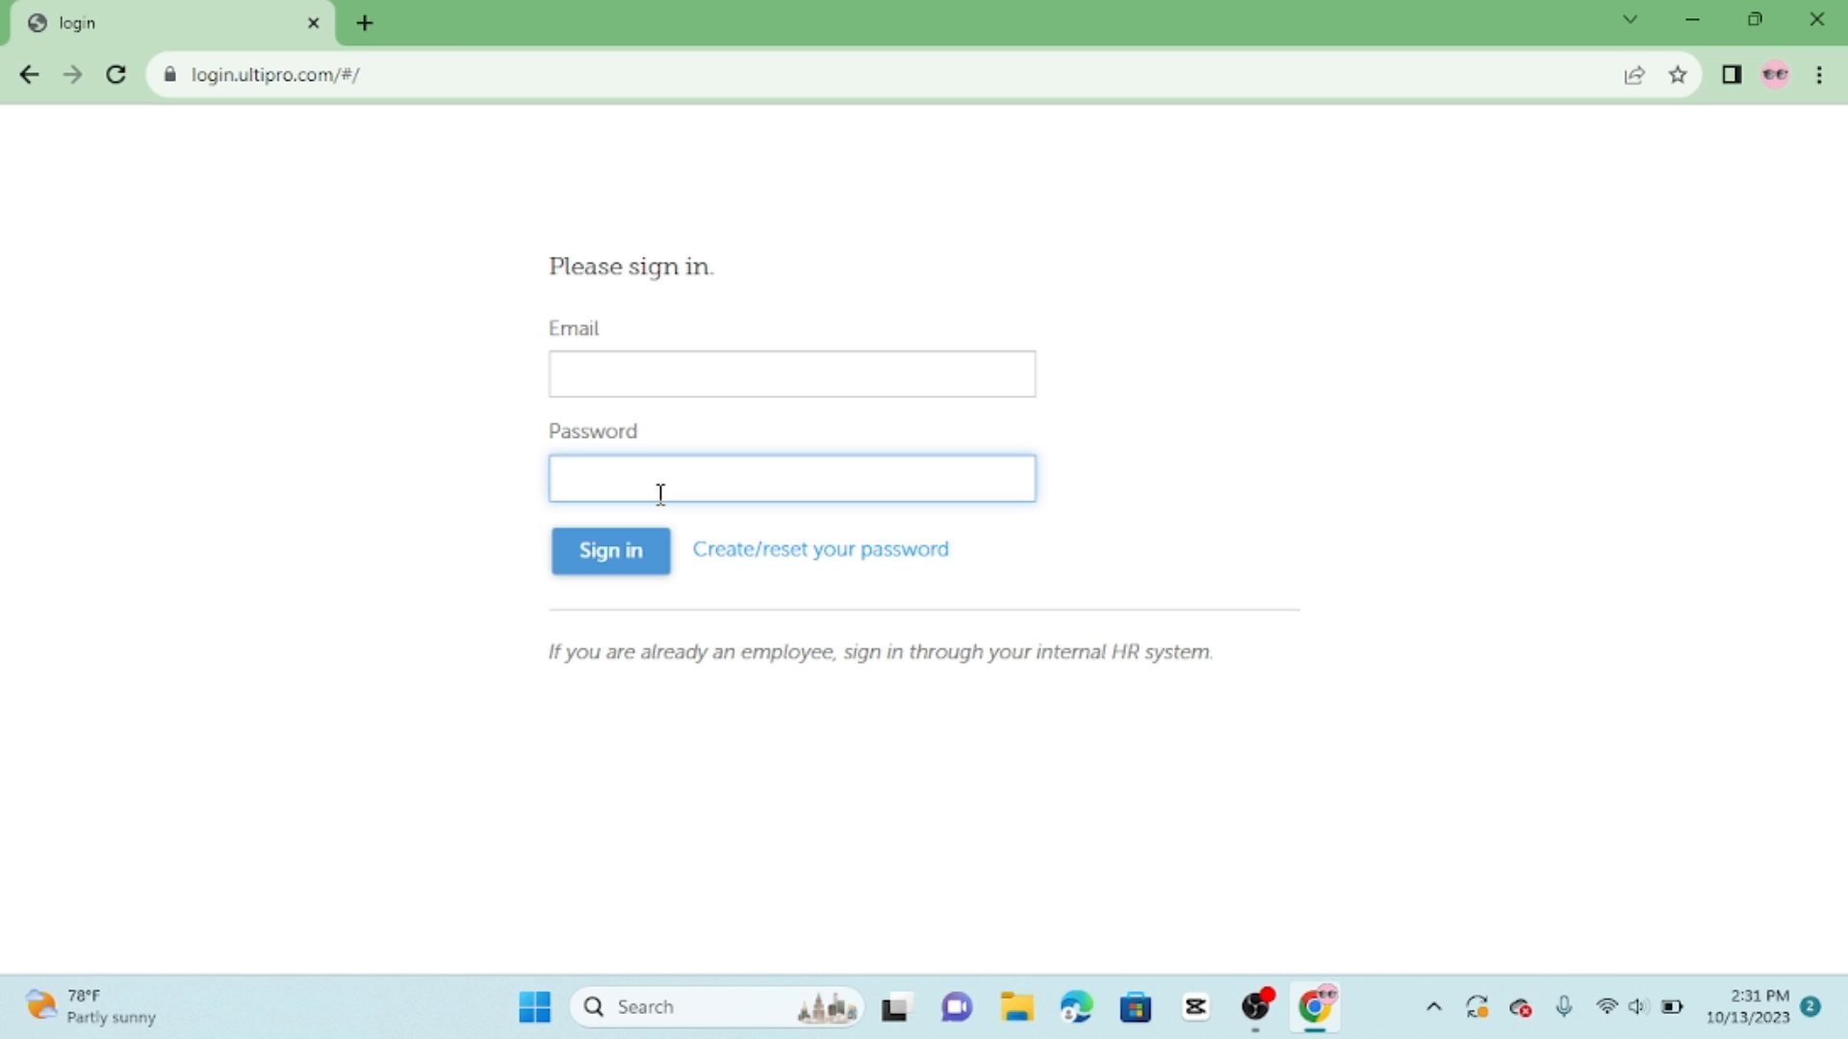
left_click(792, 477)
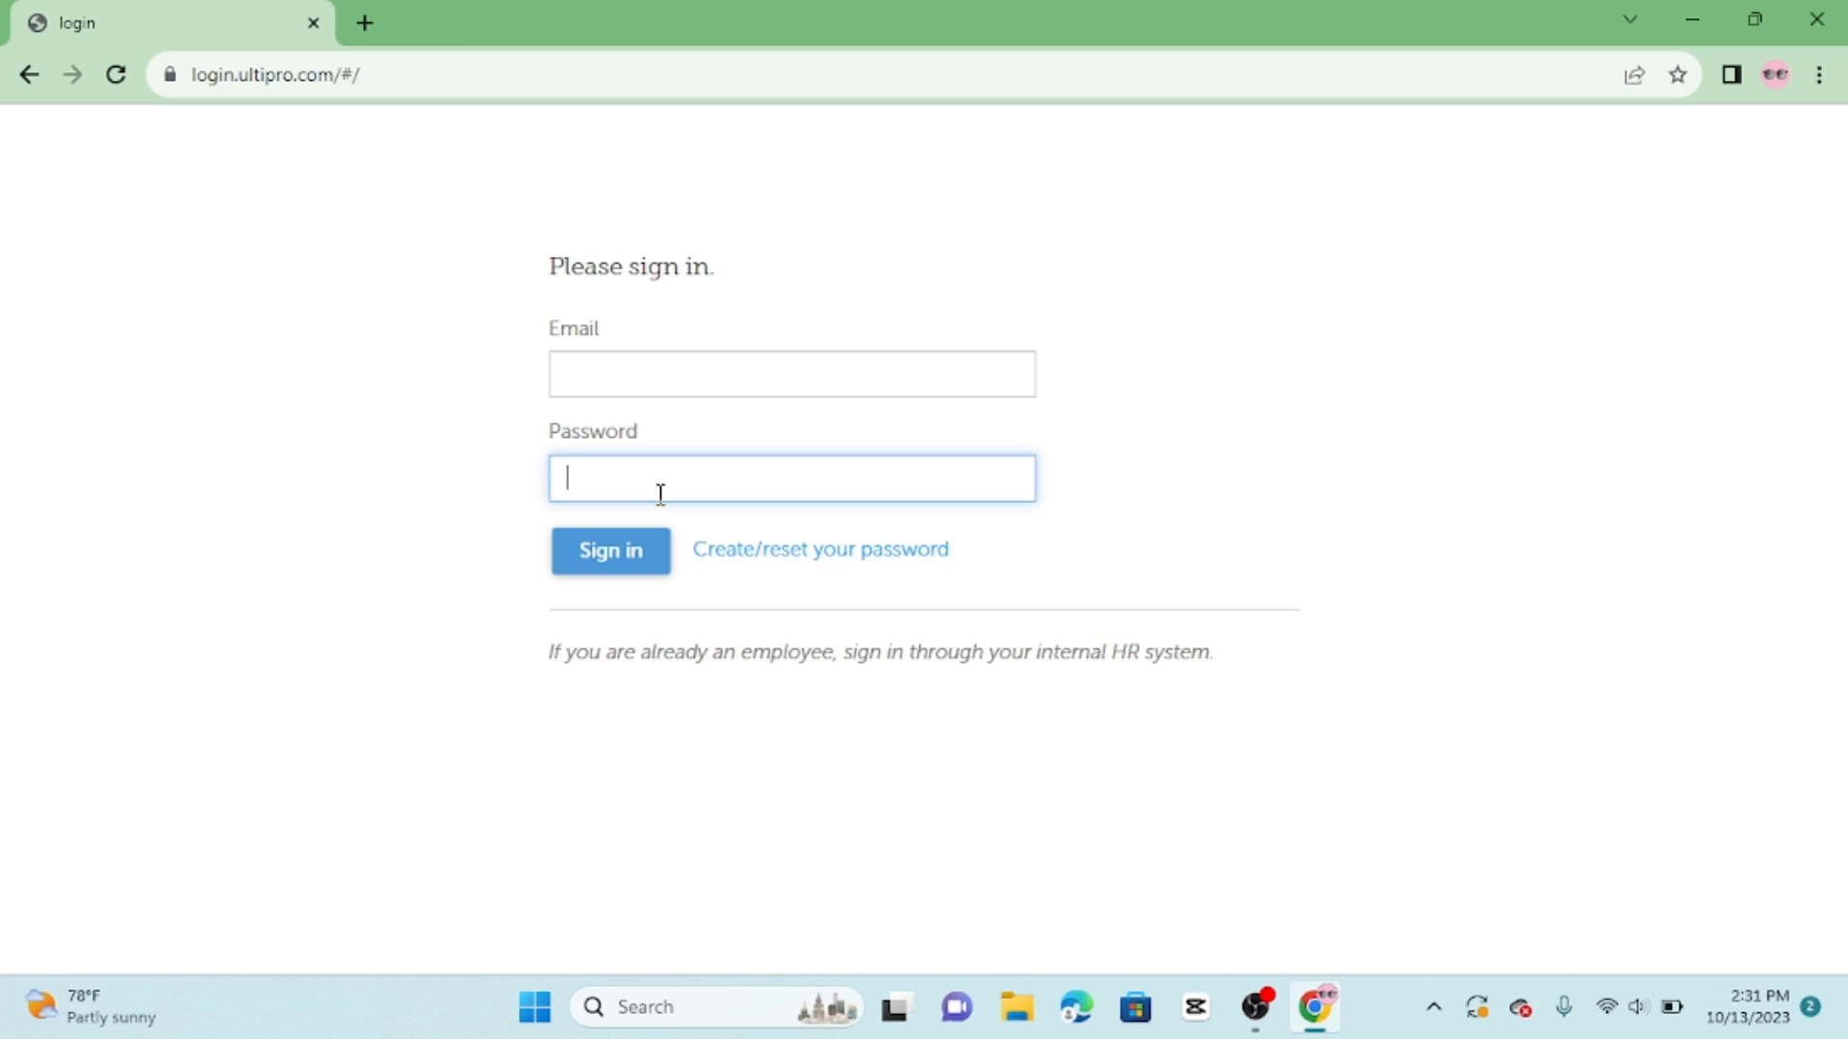